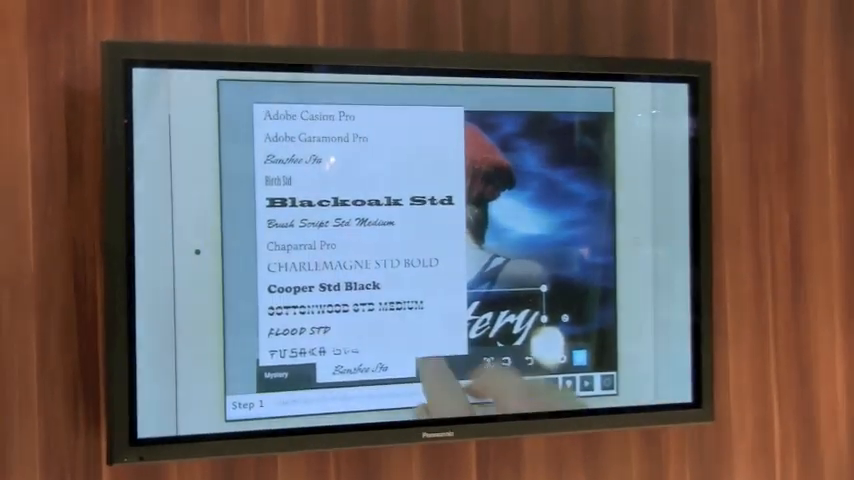
Scroll down through the font list for the Mystery title text
scroll(down, 3)
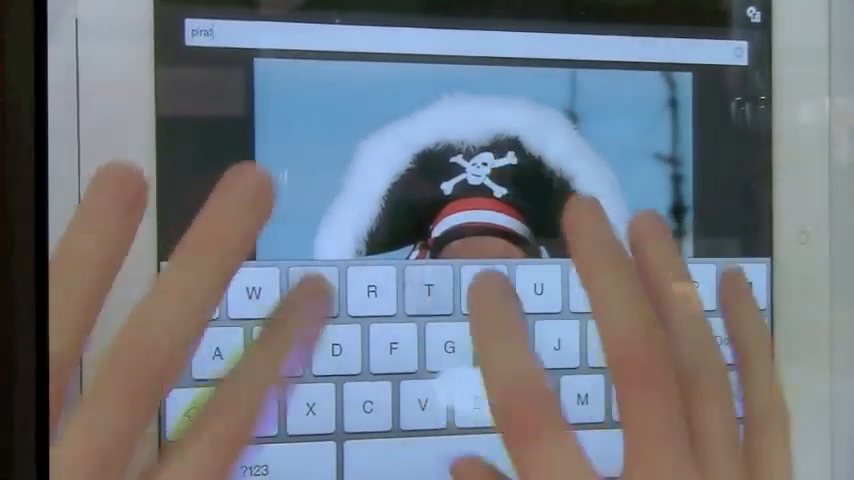
Caption the pirate photo 'Ahoy matey!' and post it to Facebook
text(pirate shot)
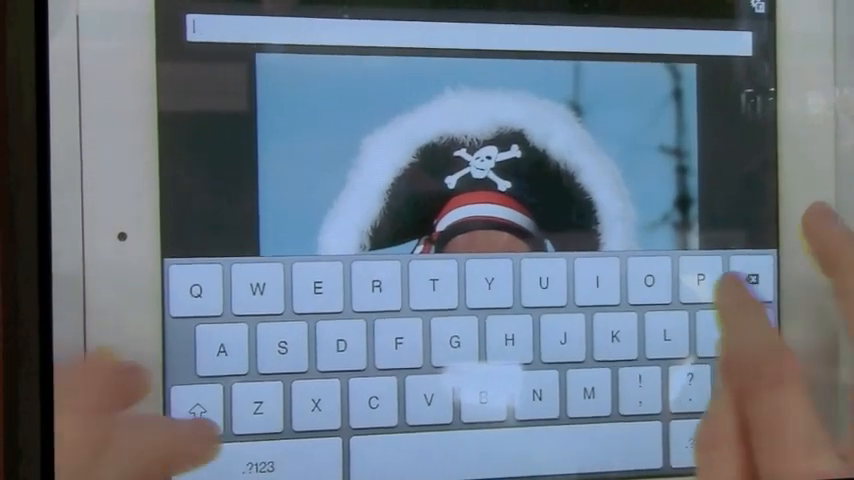
text(Pirate shi)
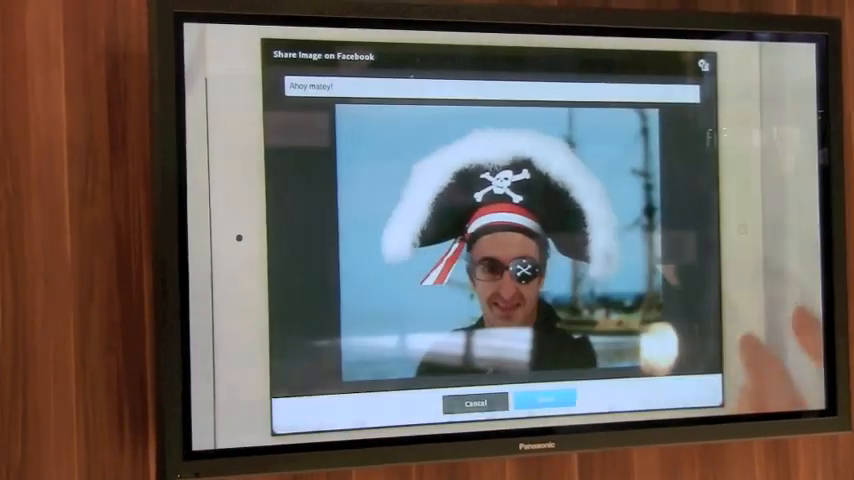
click(543, 401)
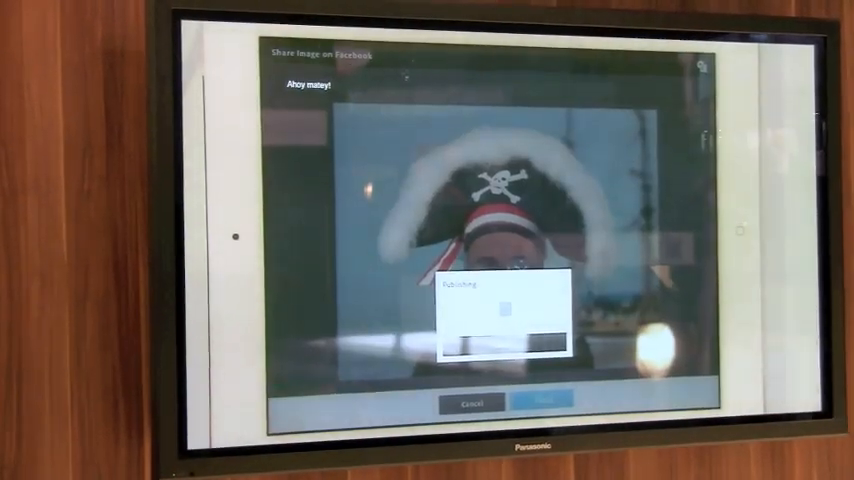